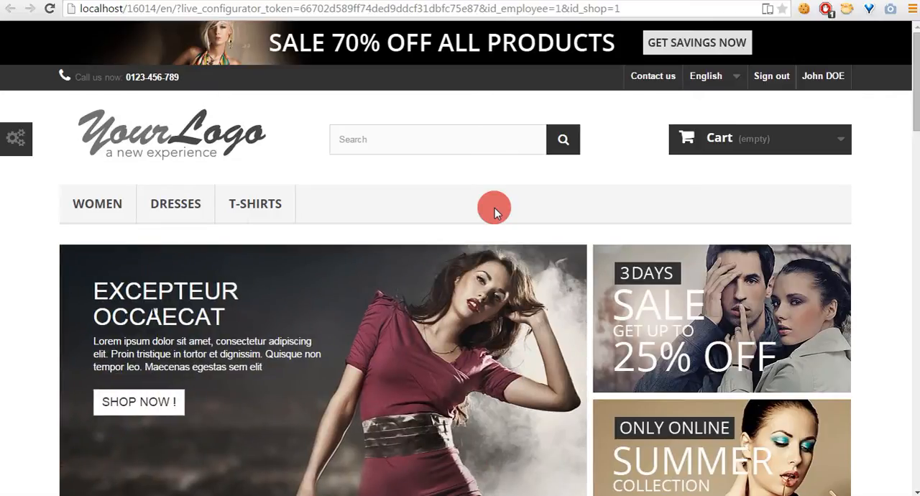
- From My account, open the empty Files Uploader manager for order XKBKNABJK
{"action": "left_click", "coordinate": [823, 76]}
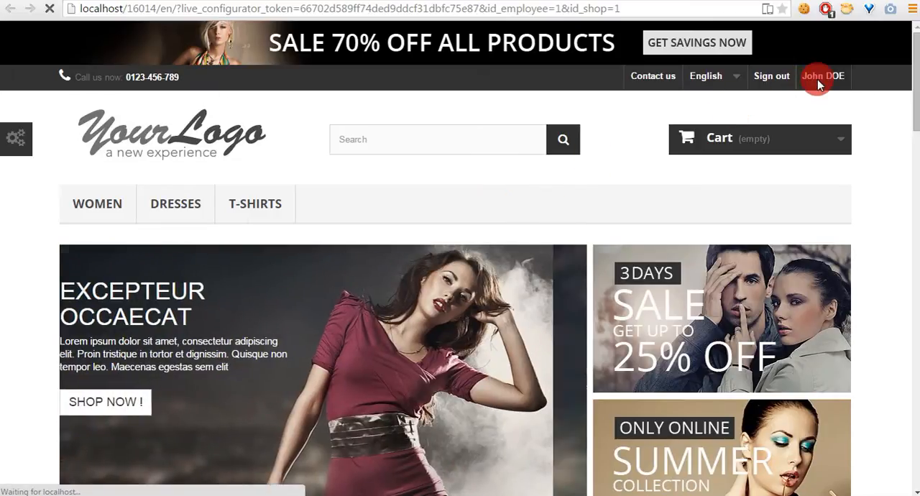
{"action": "left_click", "coordinate": [823, 76]}
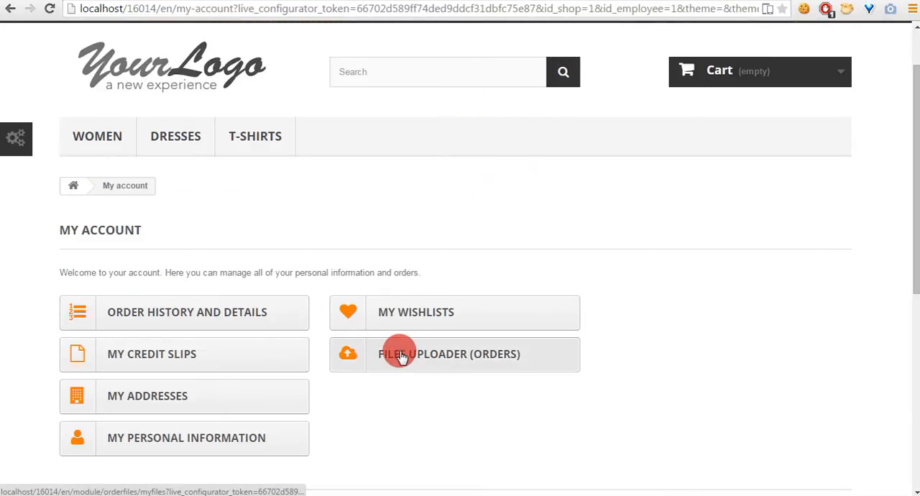
{"action": "mouse_move", "coordinate": [408, 357]}
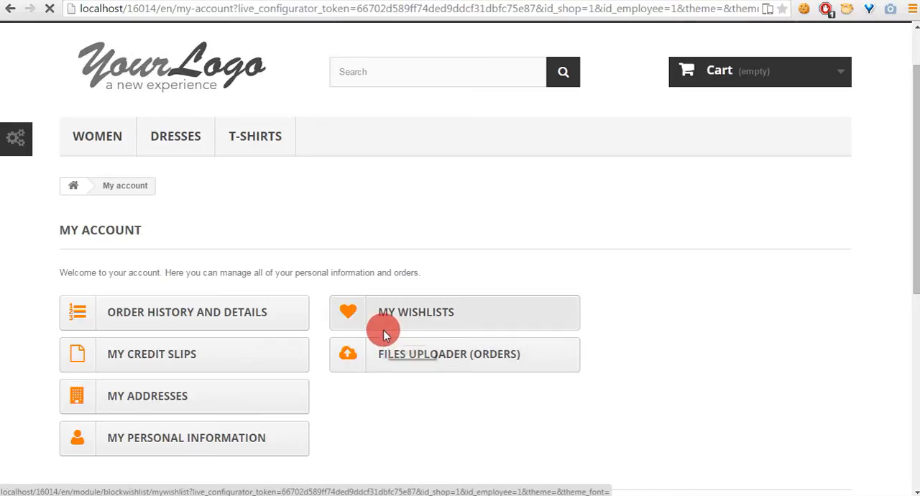
{"action": "left_click", "coordinate": [448, 353]}
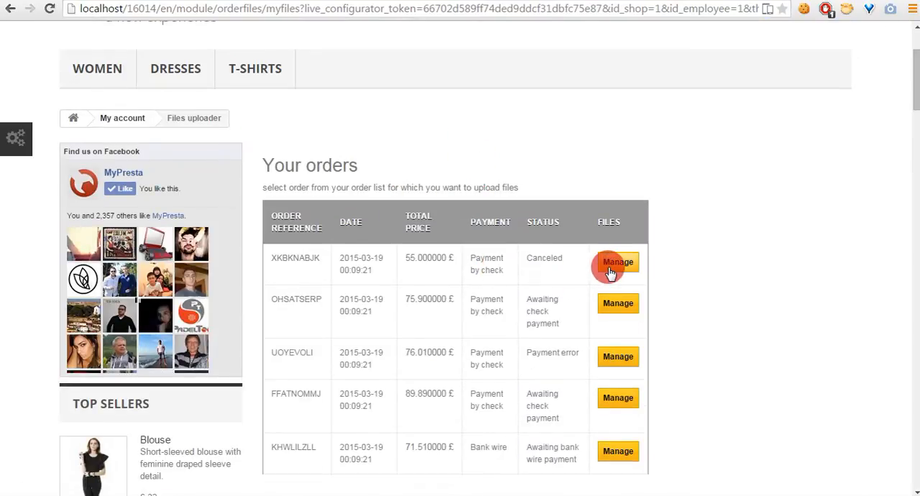
{"action": "left_click", "coordinate": [617, 261]}
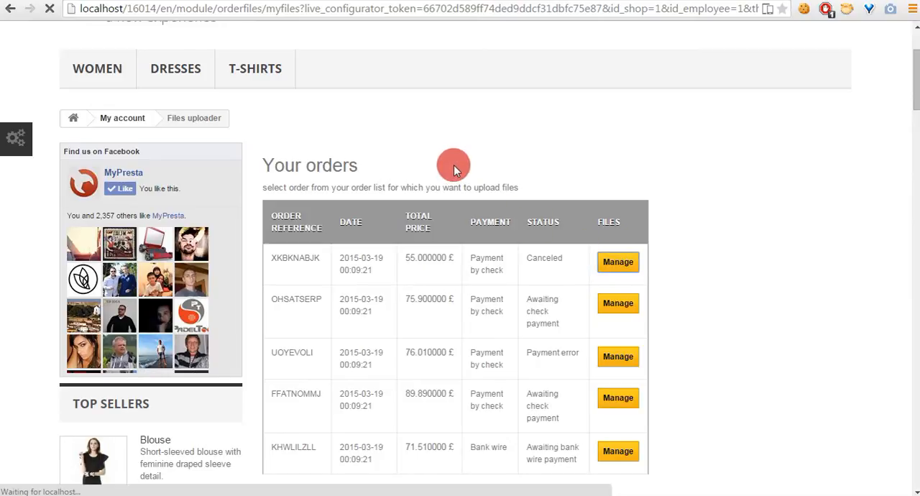
{"action": "left_click", "coordinate": [617, 261]}
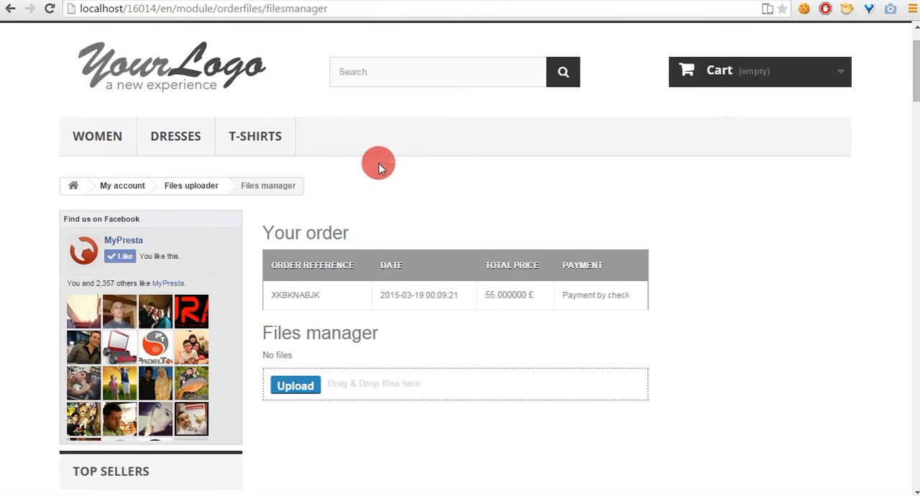
{"action": "left_click", "coordinate": [191, 185]}
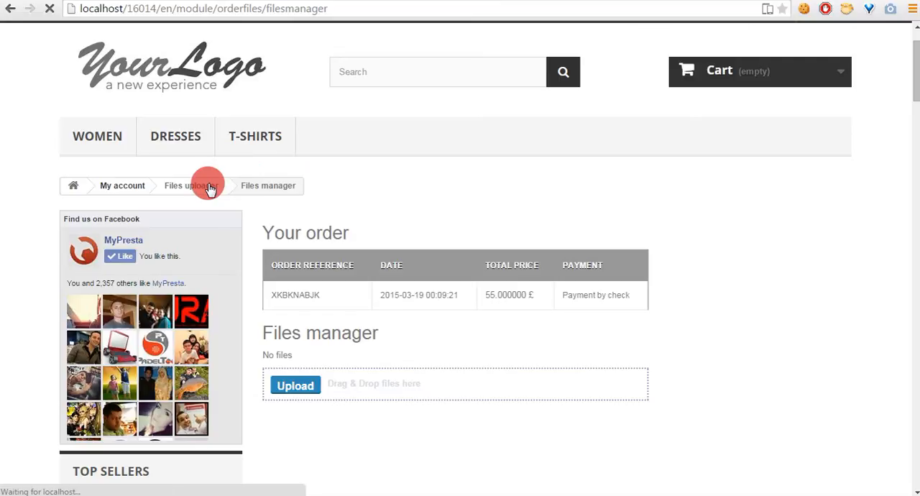
- Enable the upload form for files not tied to orders and save the module settings
{"action": "left_click", "coordinate": [188, 185]}
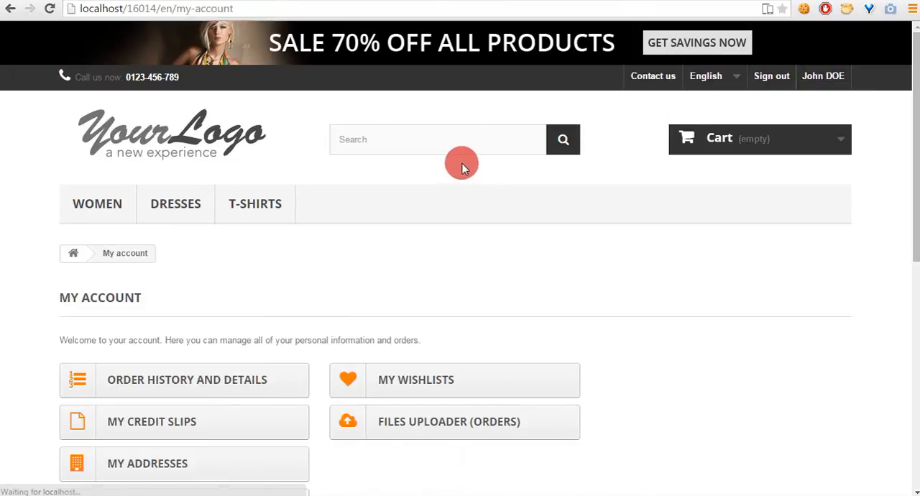
{"action": "mouse_move", "coordinate": [428, 204]}
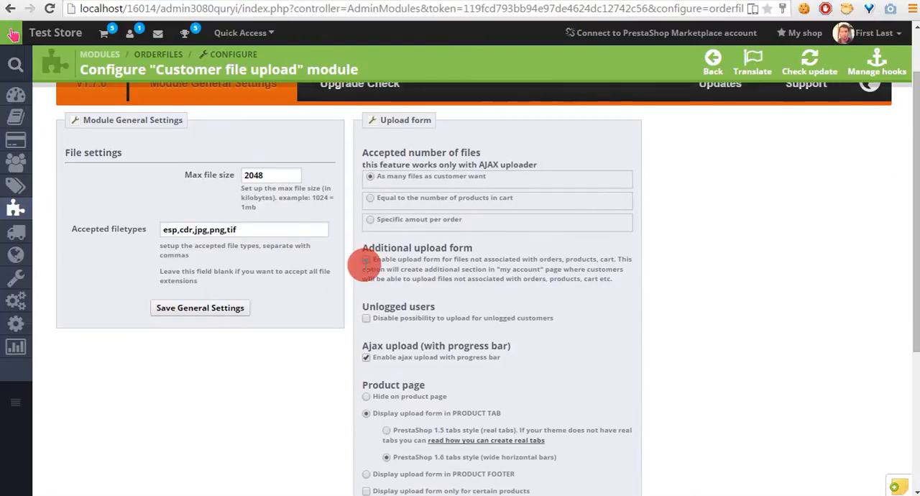
{"action": "scroll", "scroll_direction": "down", "scroll_amount": 3}
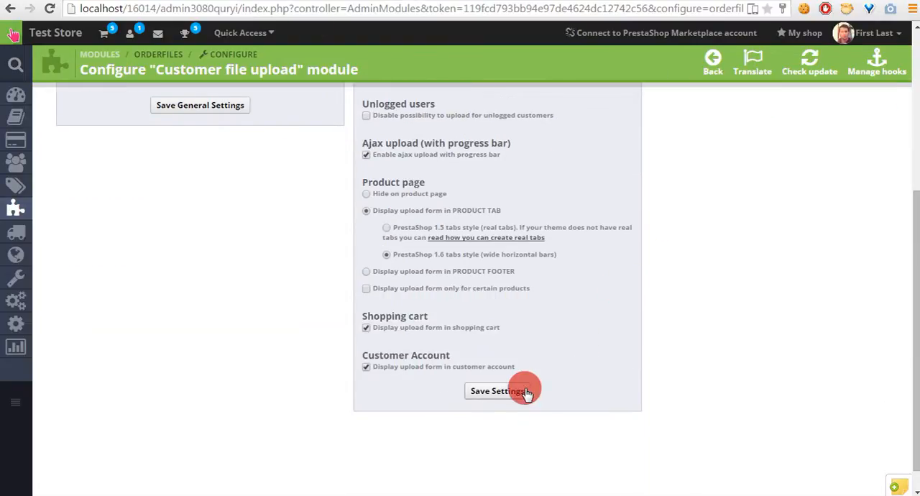
{"action": "left_click", "coordinate": [496, 390]}
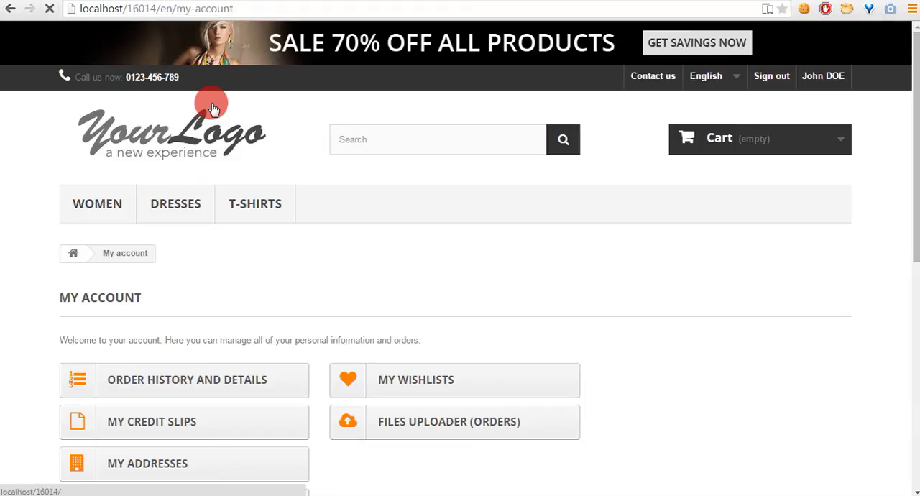
- Open Files Uploader (Custom Files) and scroll to the three listed project files
{"action": "scroll", "scroll_direction": "down", "scroll_amount": 3}
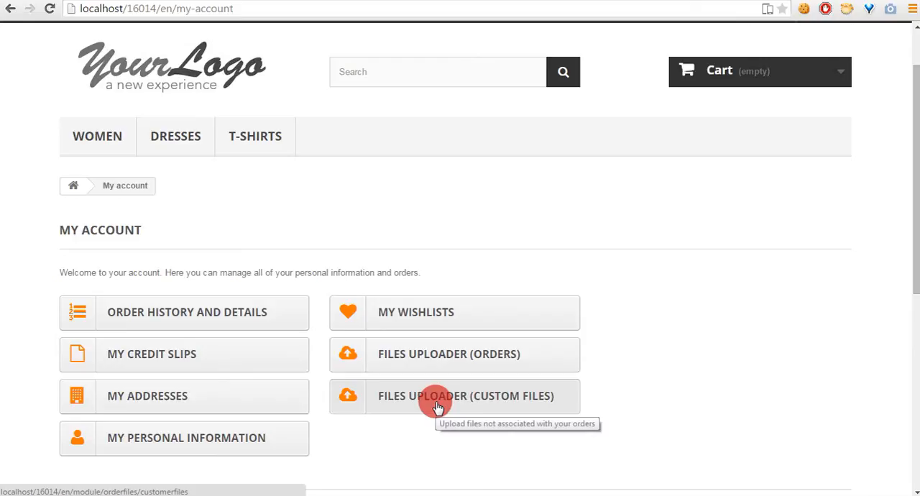
{"action": "mouse_move", "coordinate": [420, 404]}
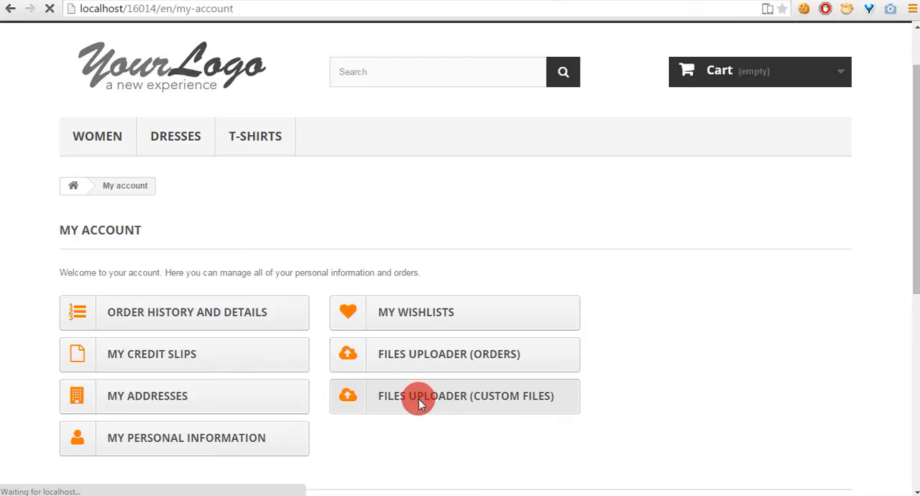
{"action": "left_click", "coordinate": [454, 396]}
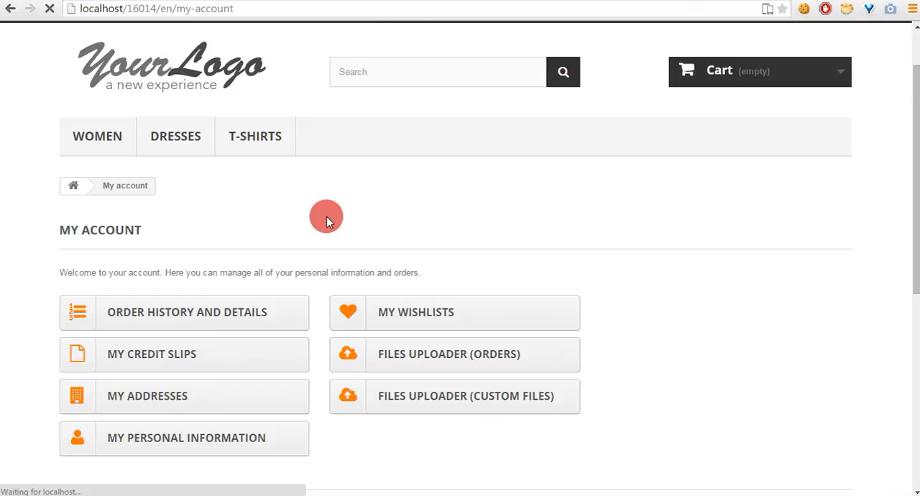
{"action": "left_click", "coordinate": [465, 395]}
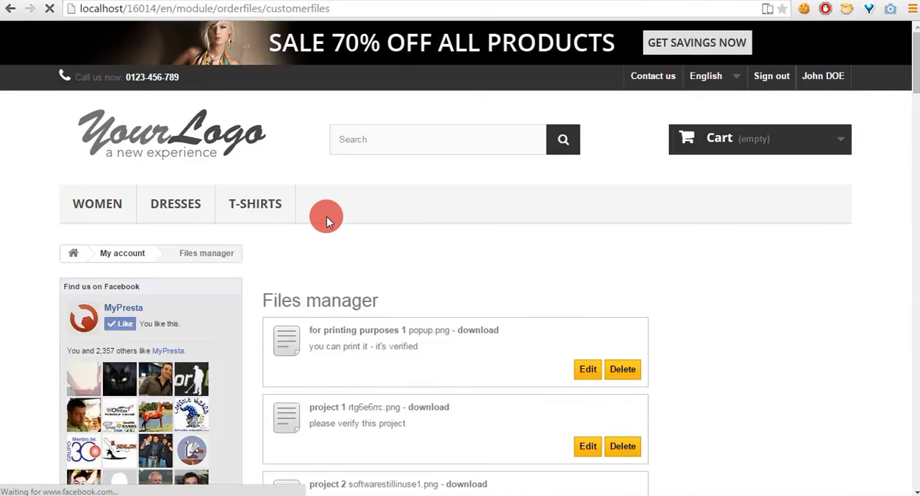
{"action": "scroll", "scroll_direction": "down", "scroll_amount": 3}
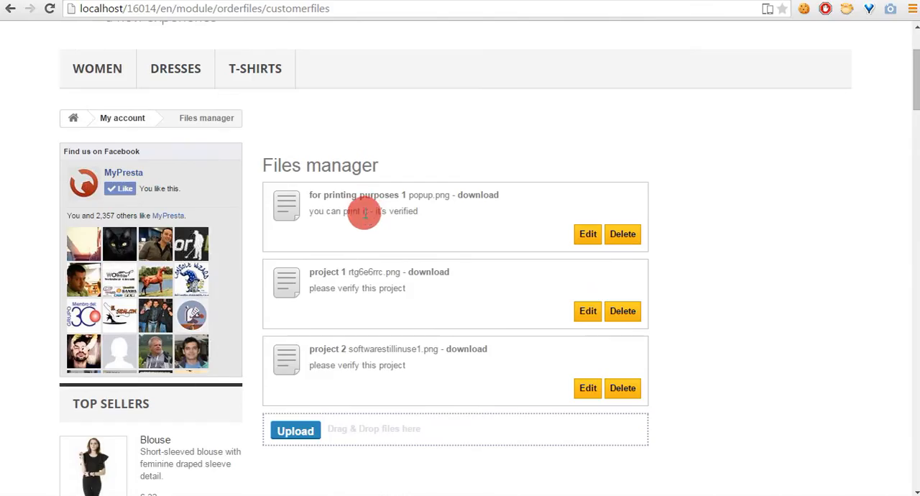
{"action": "mouse_move", "coordinate": [262, 164]}
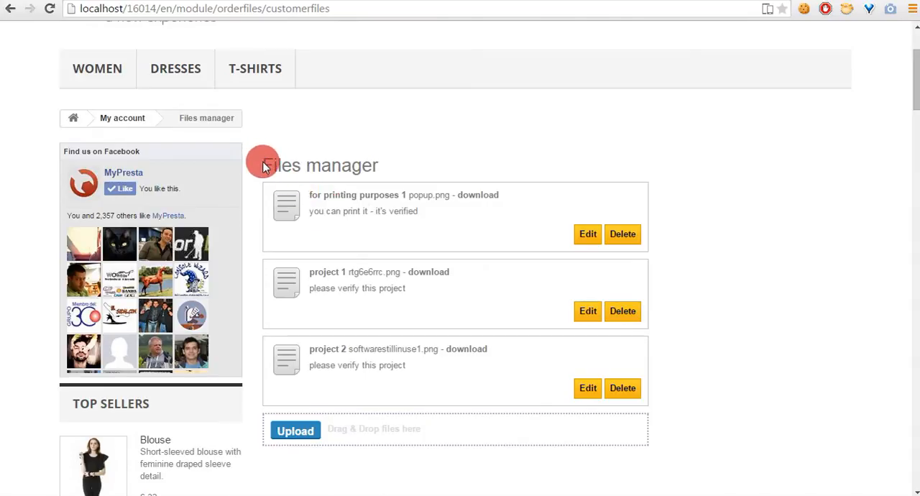
{"action": "mouse_move", "coordinate": [280, 359]}
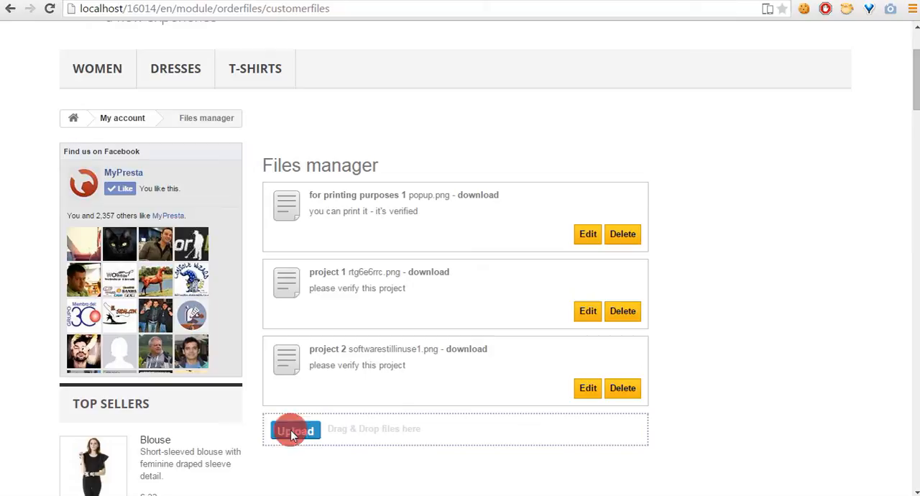
- Upload software-still-in-use-3.png as a custom file and download it from the list
{"action": "left_click", "coordinate": [294, 429]}
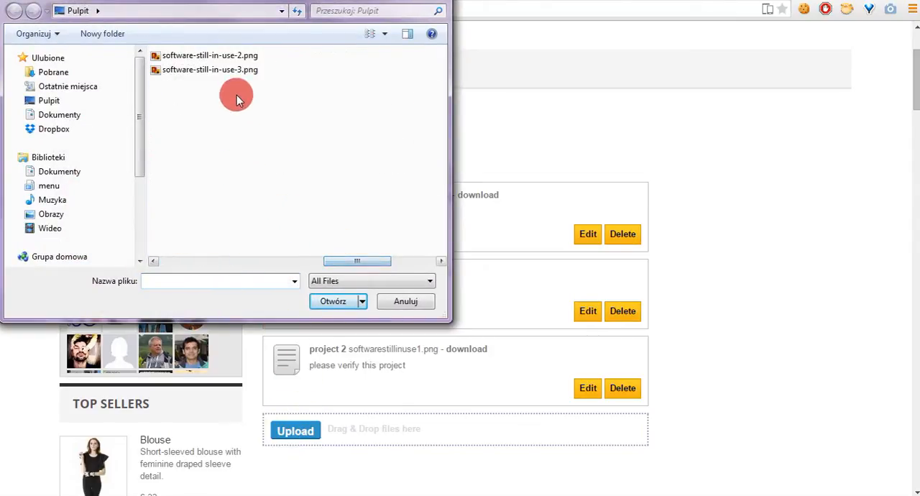
{"action": "left_click", "coordinate": [210, 69]}
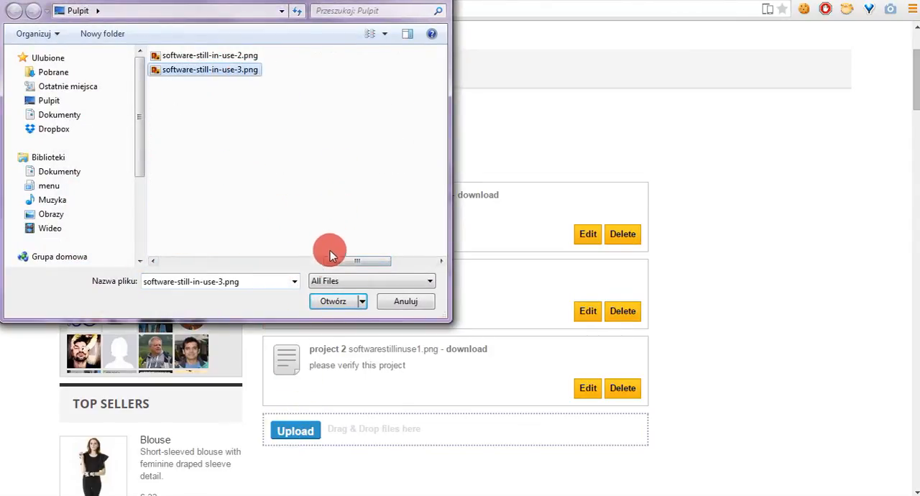
{"action": "left_click", "coordinate": [333, 301]}
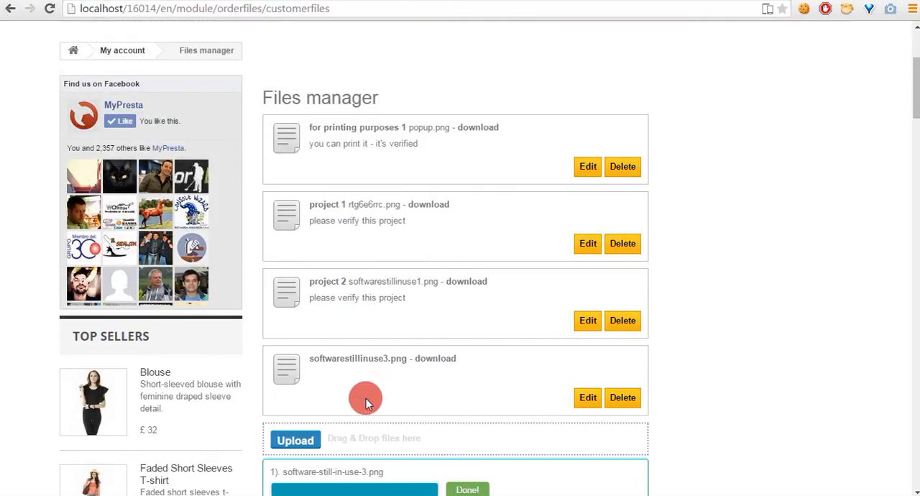
{"action": "scroll", "scroll_direction": "down", "scroll_amount": 3}
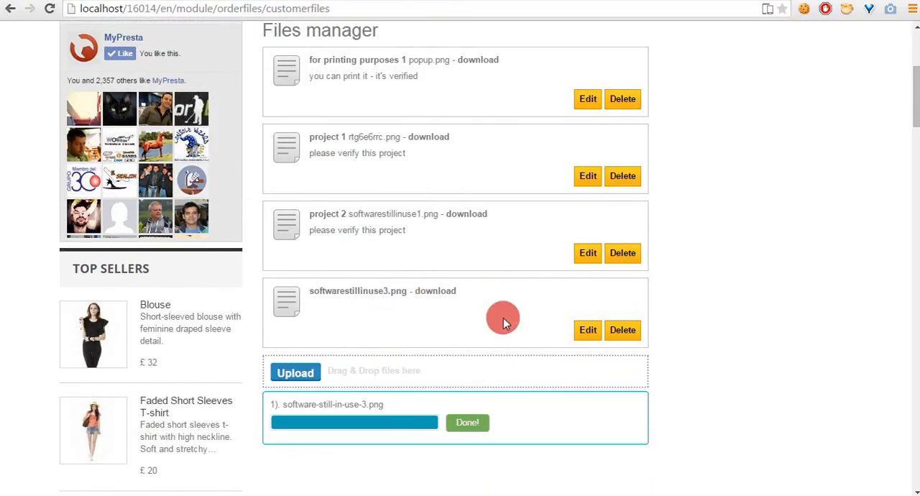
{"action": "mouse_move", "coordinate": [349, 283]}
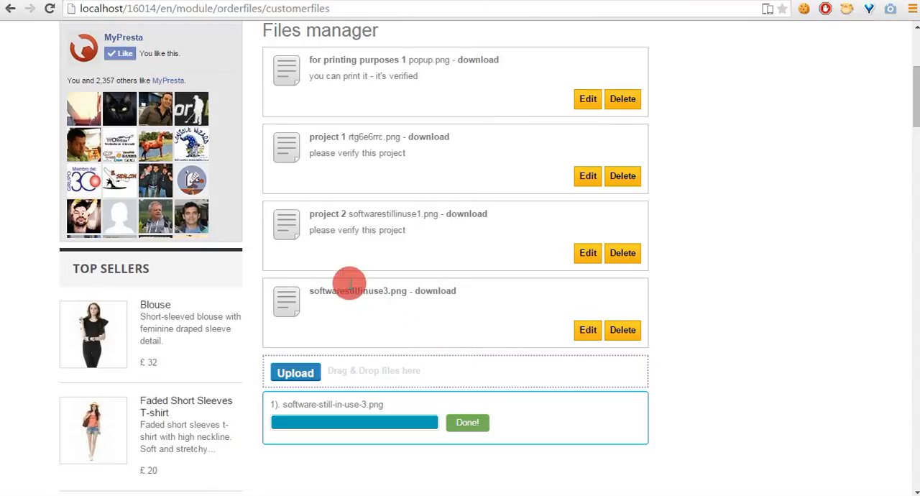
{"action": "mouse_move", "coordinate": [418, 291]}
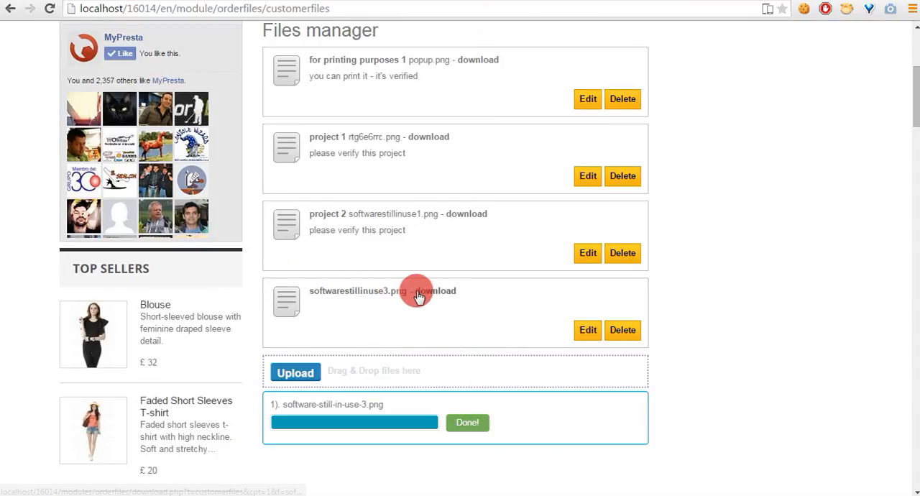
{"action": "left_click", "coordinate": [435, 290]}
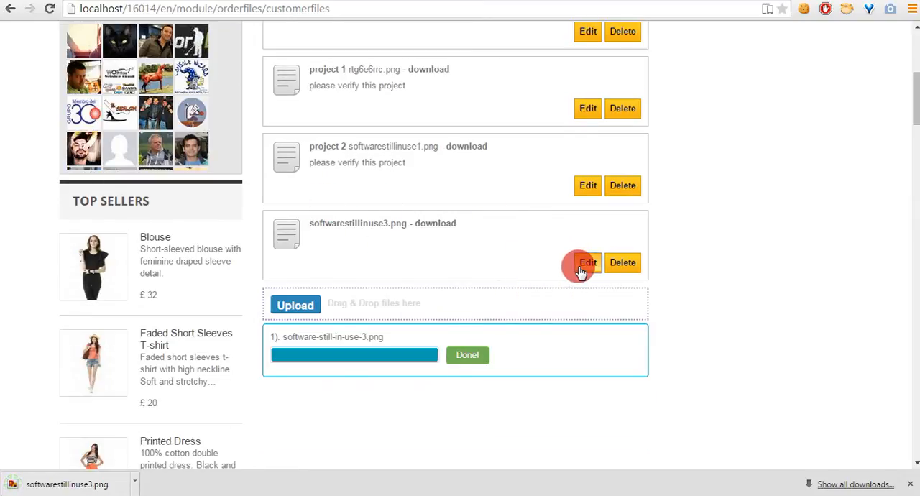
{"action": "left_click", "coordinate": [587, 262]}
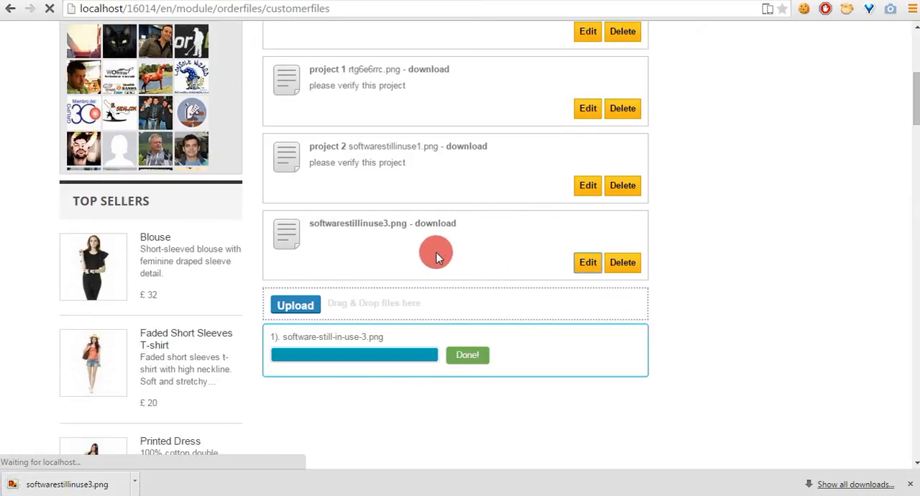
- Title softwarestillinuse3.png 'This is my file', describe it as ready and verified, and save
{"action": "left_click", "coordinate": [467, 355]}
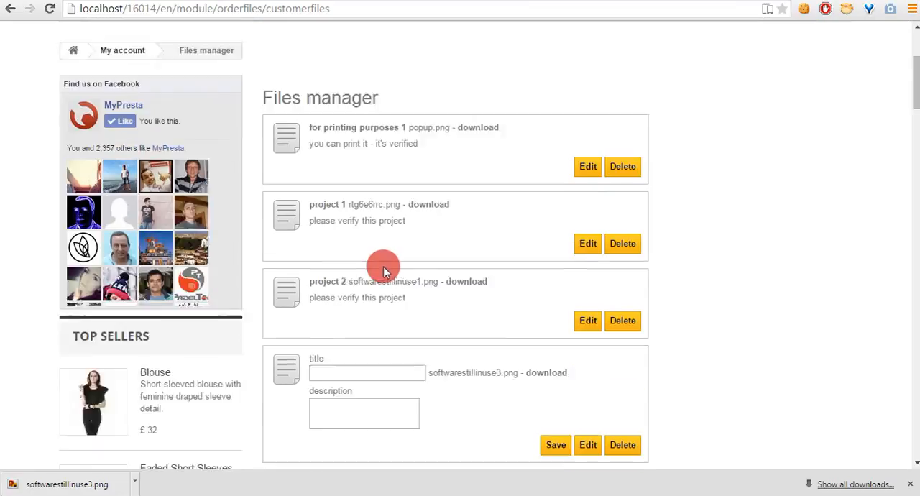
{"action": "scroll", "scroll_direction": "down", "scroll_amount": 3}
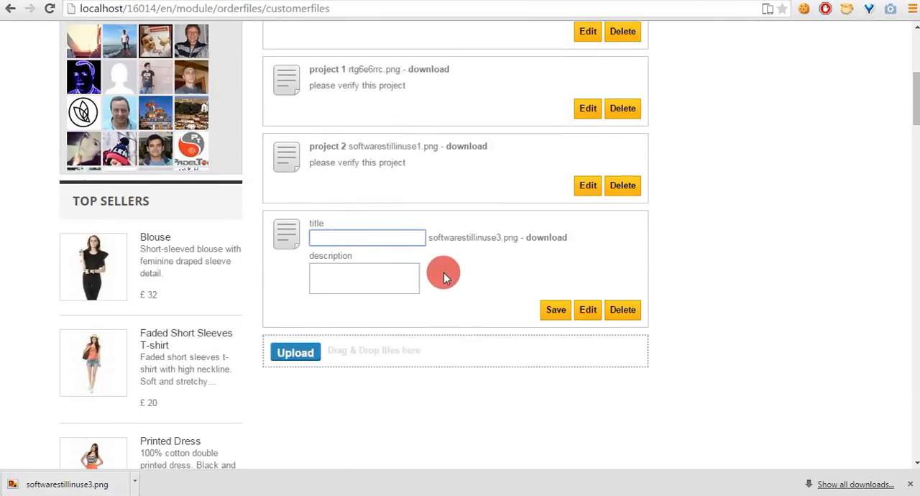
{"action": "type", "text": "This is my file"}
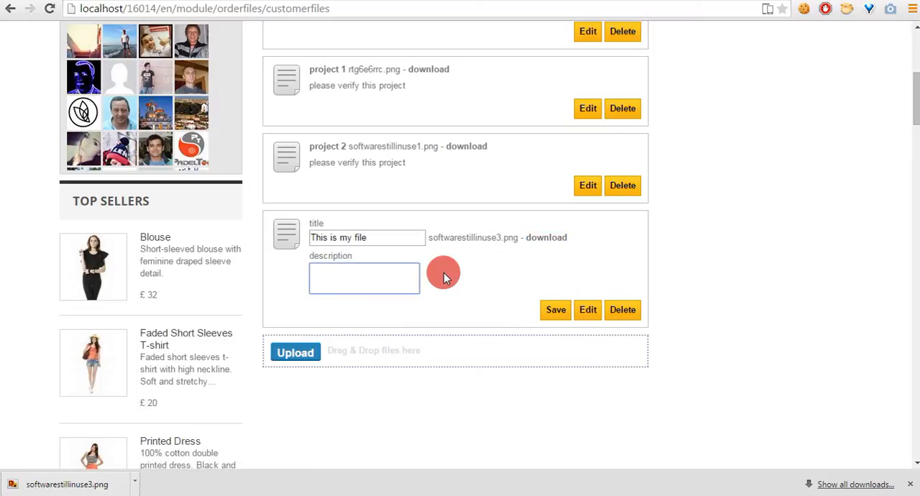
{"action": "type", "text": "You can print this file, because it's ready a"}
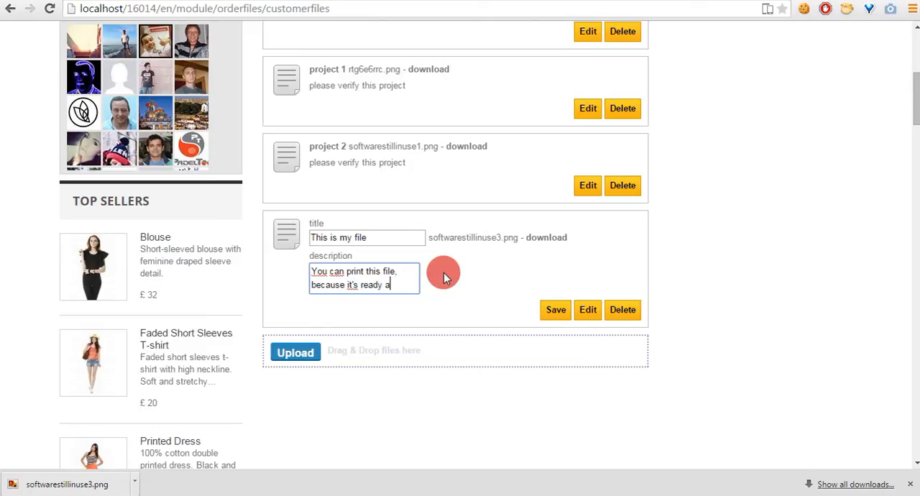
{"action": "type", "text": "nd verified"}
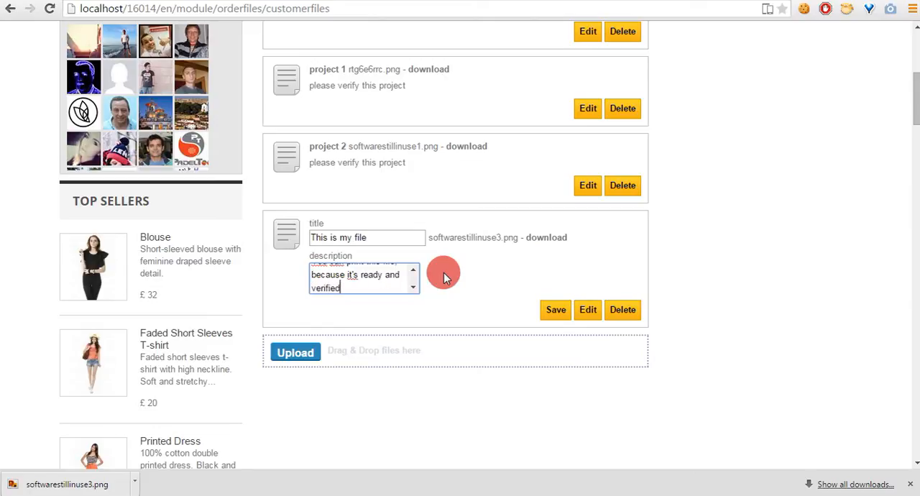
{"action": "left_click", "coordinate": [555, 309]}
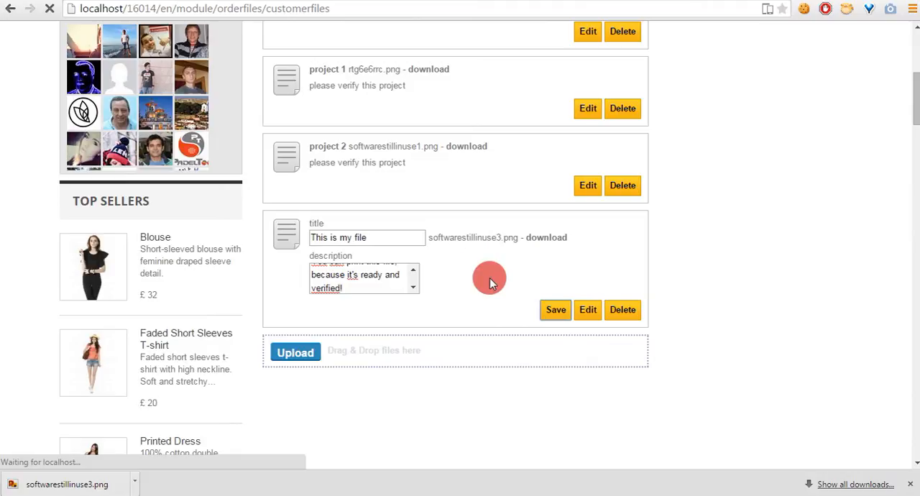
{"action": "left_click", "coordinate": [554, 310]}
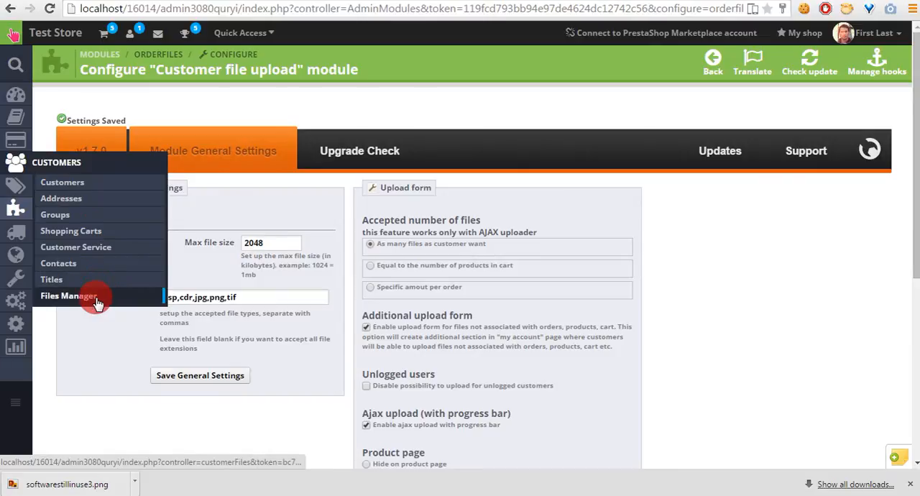
- Open Customers > Files Manager and download the titled customer file
{"action": "left_click", "coordinate": [68, 296]}
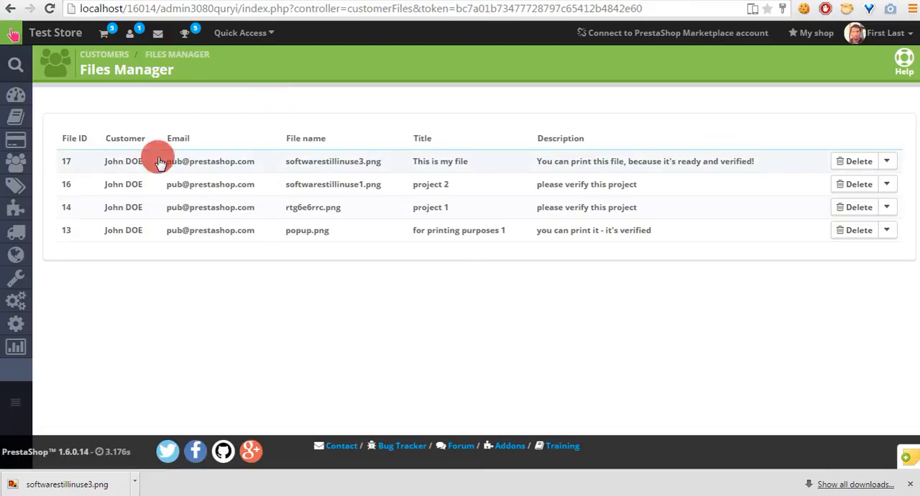
{"action": "mouse_move", "coordinate": [752, 161]}
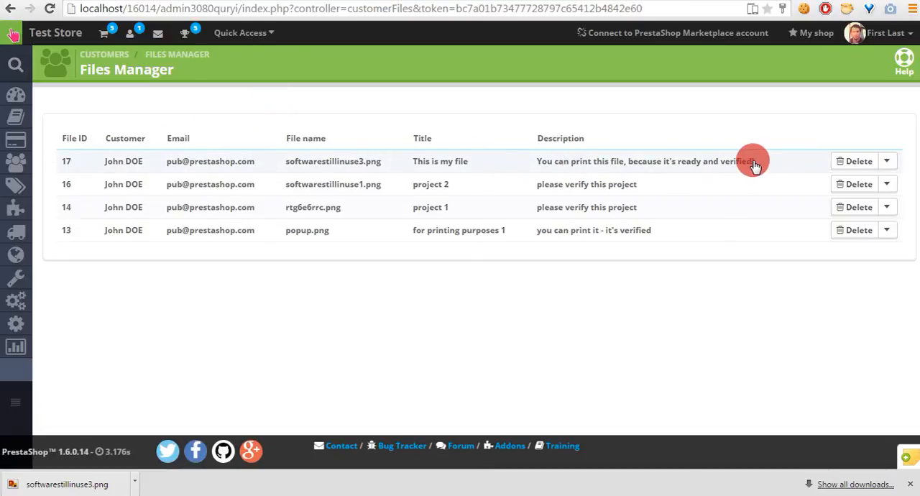
{"action": "mouse_move", "coordinate": [855, 207]}
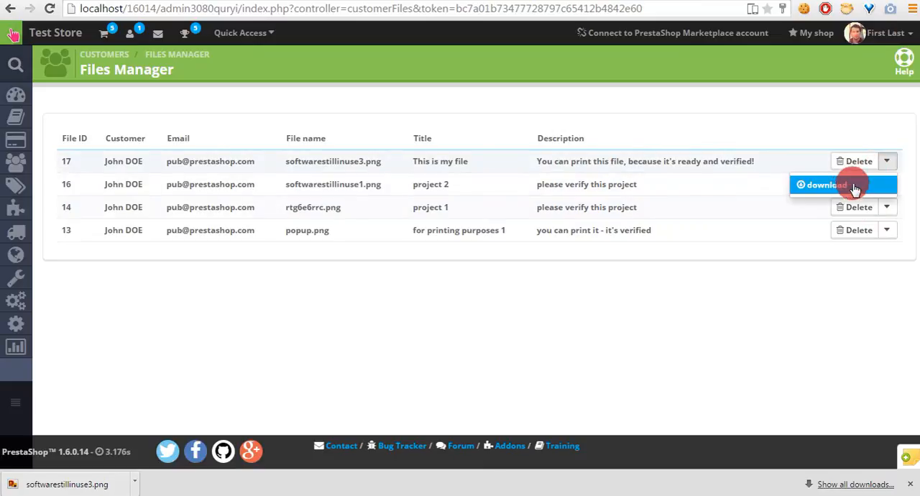
{"action": "left_click", "coordinate": [823, 185]}
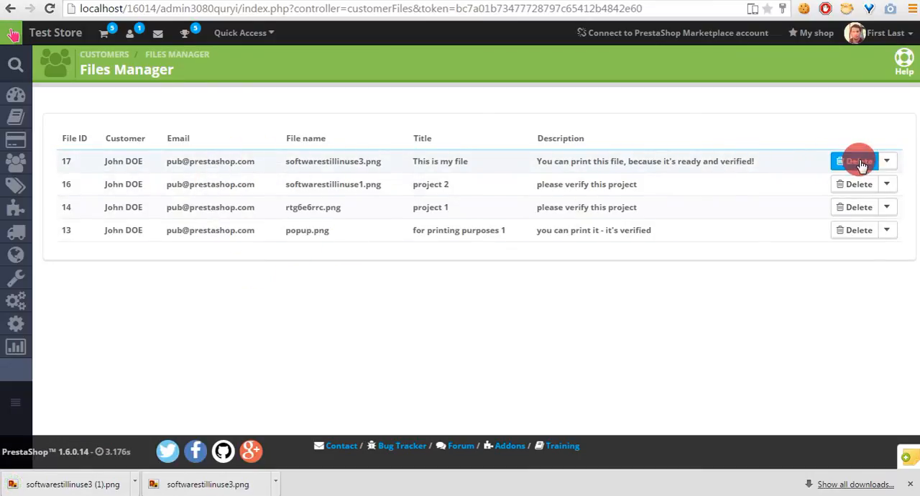
{"action": "mouse_move", "coordinate": [638, 184]}
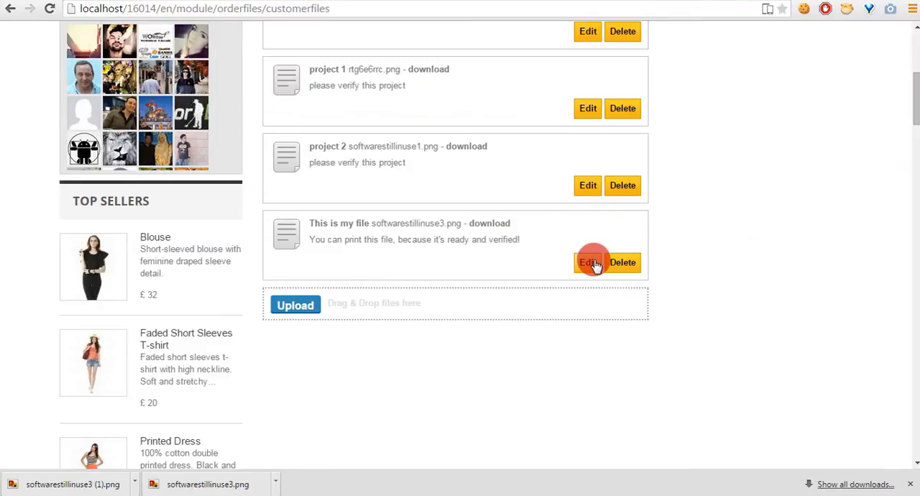
- Retitle the file 'new title' with description 'another description' and save
{"action": "left_click", "coordinate": [587, 261]}
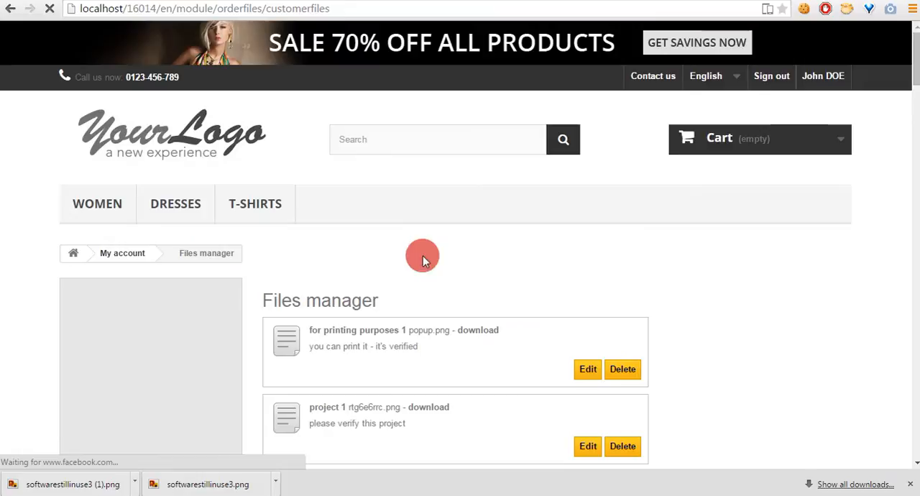
{"action": "scroll", "scroll_direction": "down", "scroll_amount": 3}
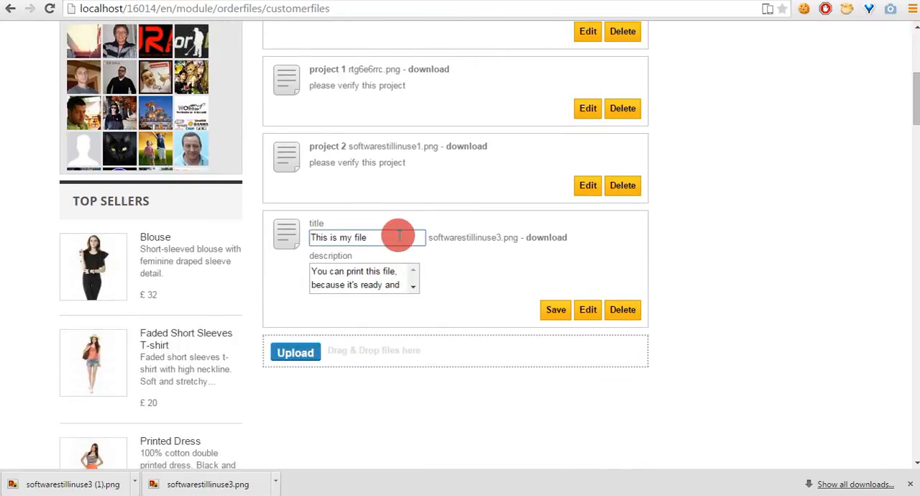
{"action": "type", "text": "new title"}
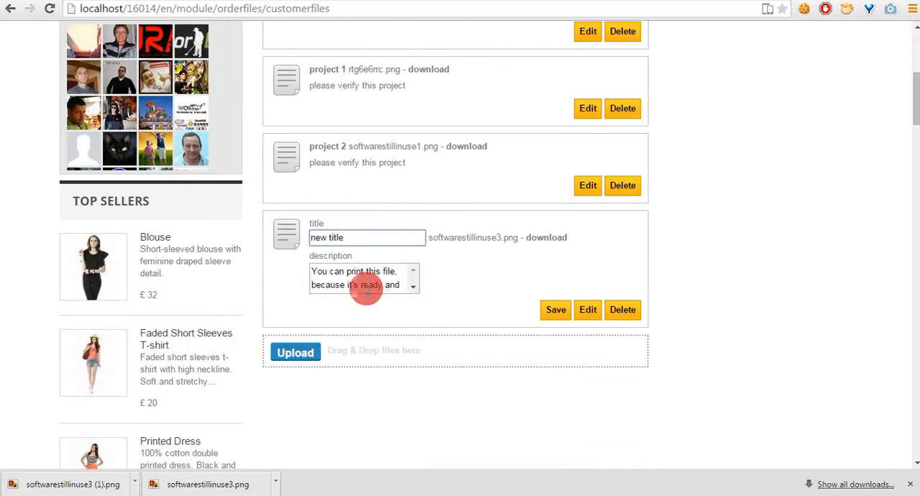
{"action": "type", "text": "another description"}
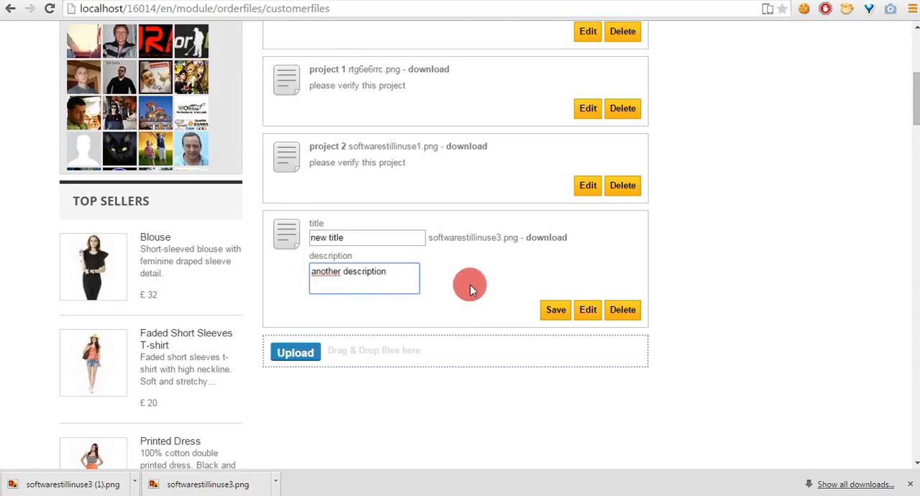
{"action": "left_click", "coordinate": [555, 310]}
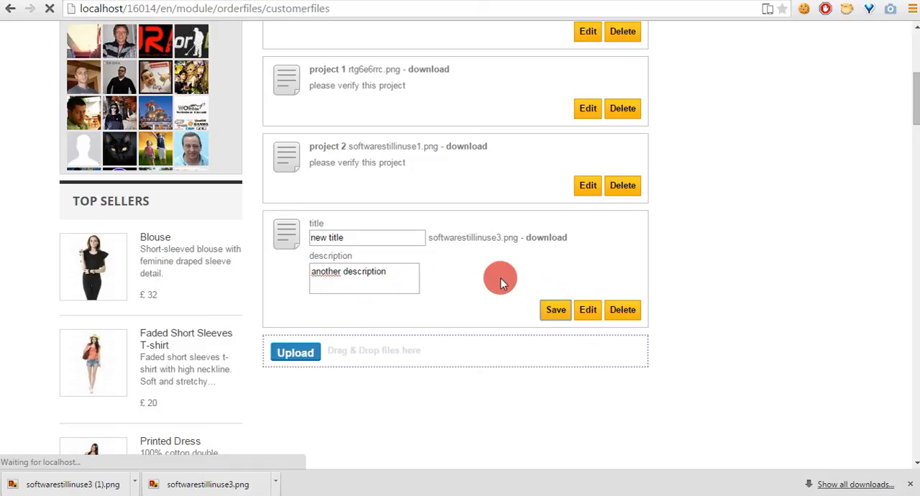
{"action": "left_click", "coordinate": [555, 310]}
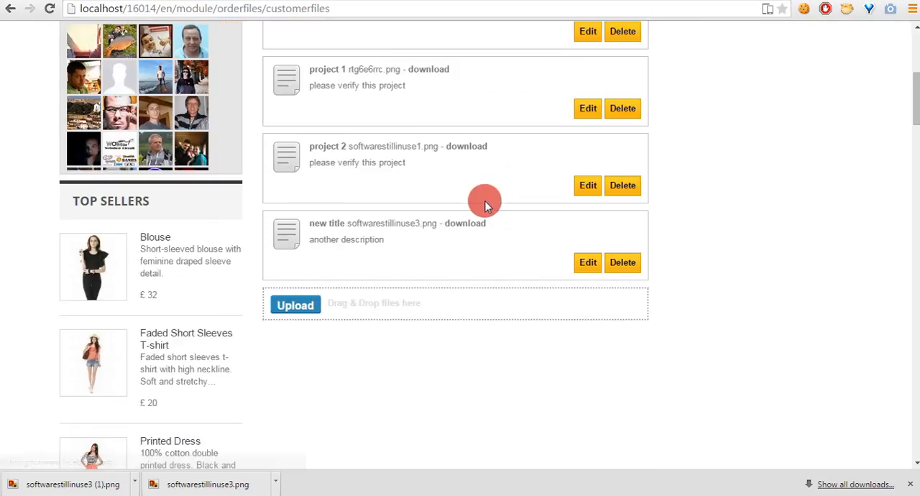
{"action": "mouse_move", "coordinate": [326, 223]}
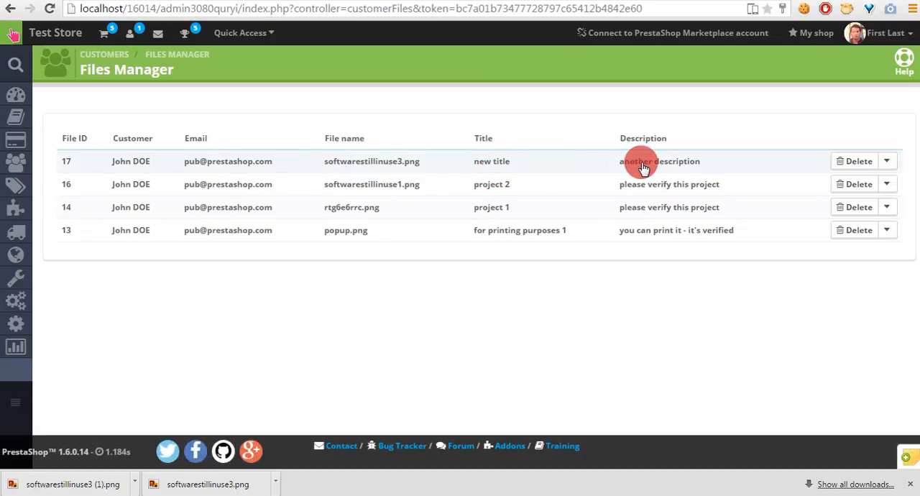
{"action": "mouse_move", "coordinate": [904, 182]}
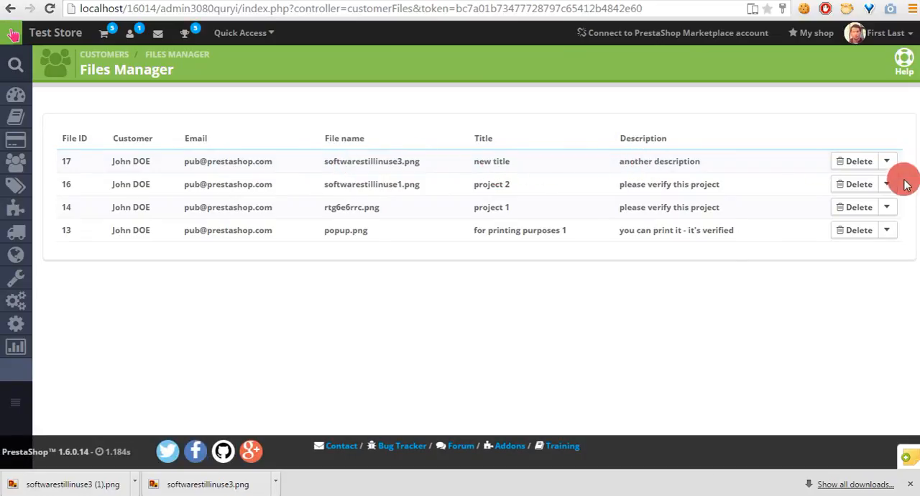
- Delete popup.png and rtg6e6rrc.png, confirming each, then refresh the file list
{"action": "left_click", "coordinate": [854, 230]}
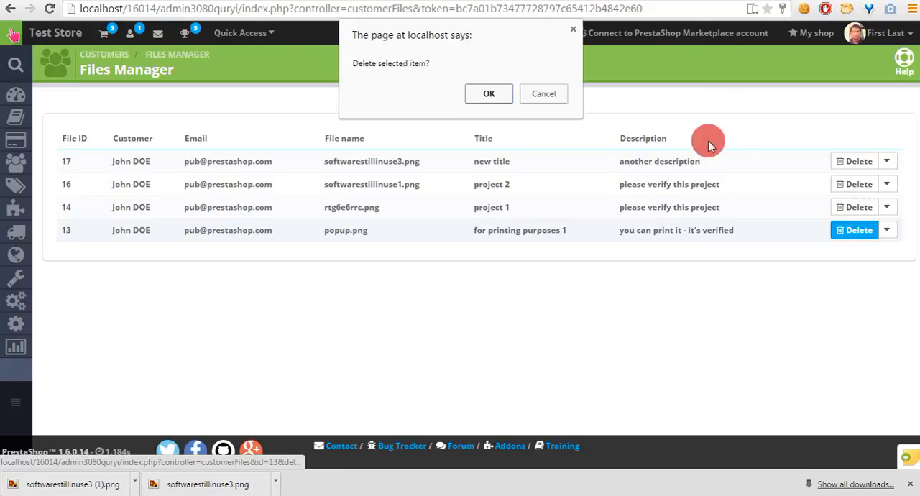
{"action": "left_click", "coordinate": [489, 93]}
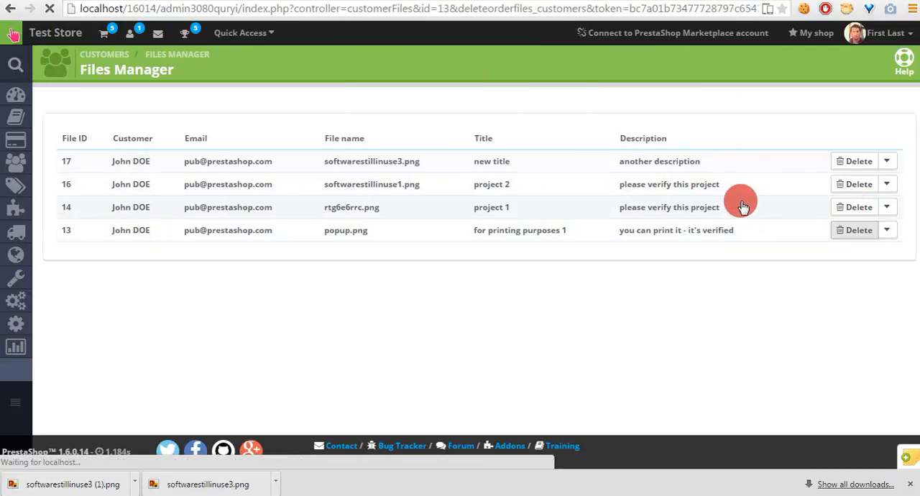
{"action": "left_click", "coordinate": [854, 229]}
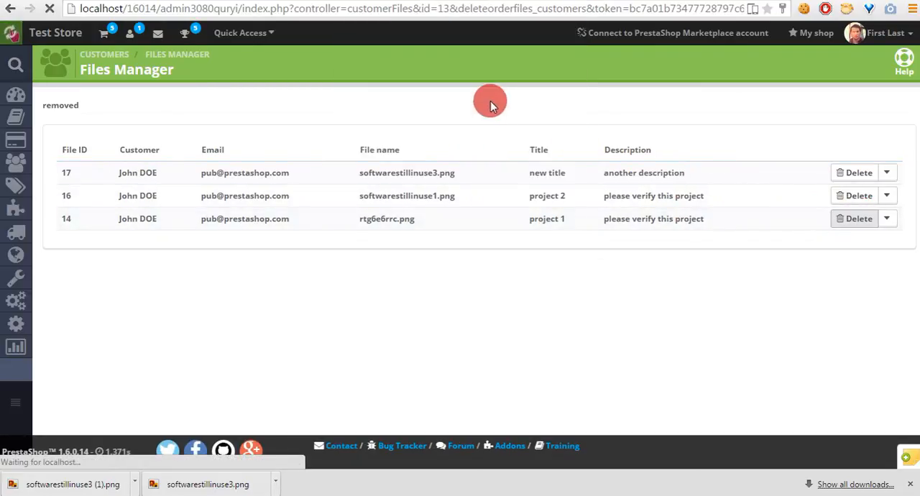
{"action": "left_click", "coordinate": [853, 218]}
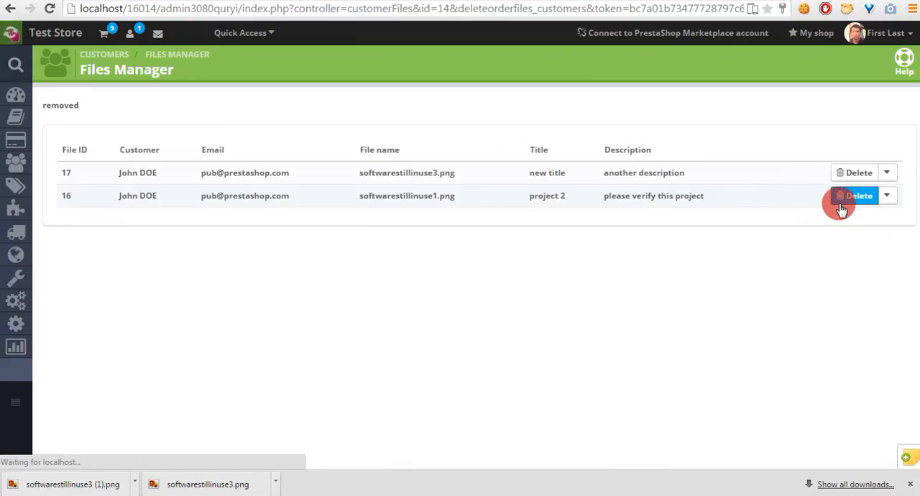
{"action": "left_click", "coordinate": [855, 196]}
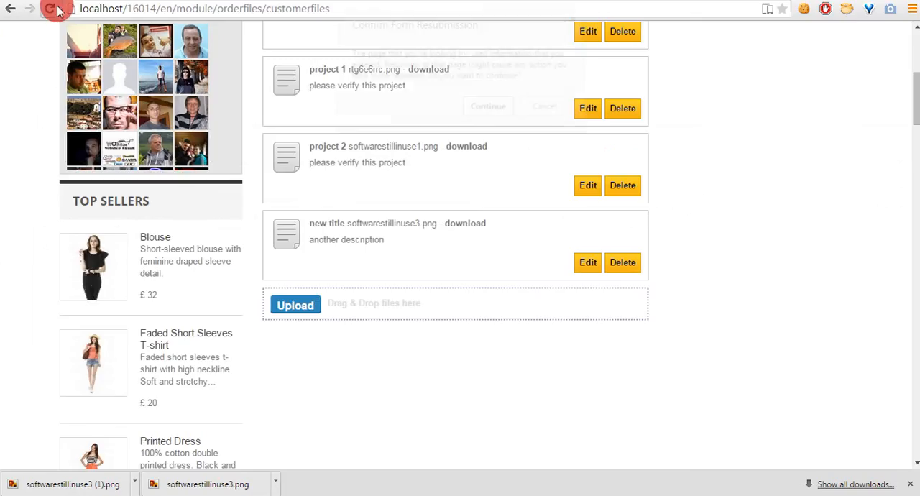